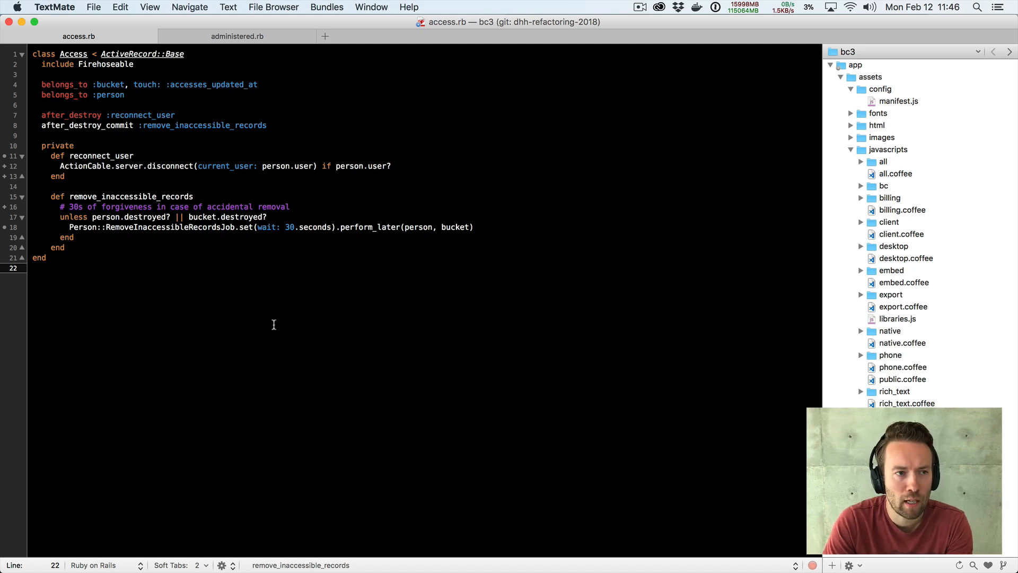
Open remove_inaccessible_records_job.rb through the file finder, review it, then return to access.rb.
{"action": "scroll", "scroll_direction": "down", "scroll_amount": 3}
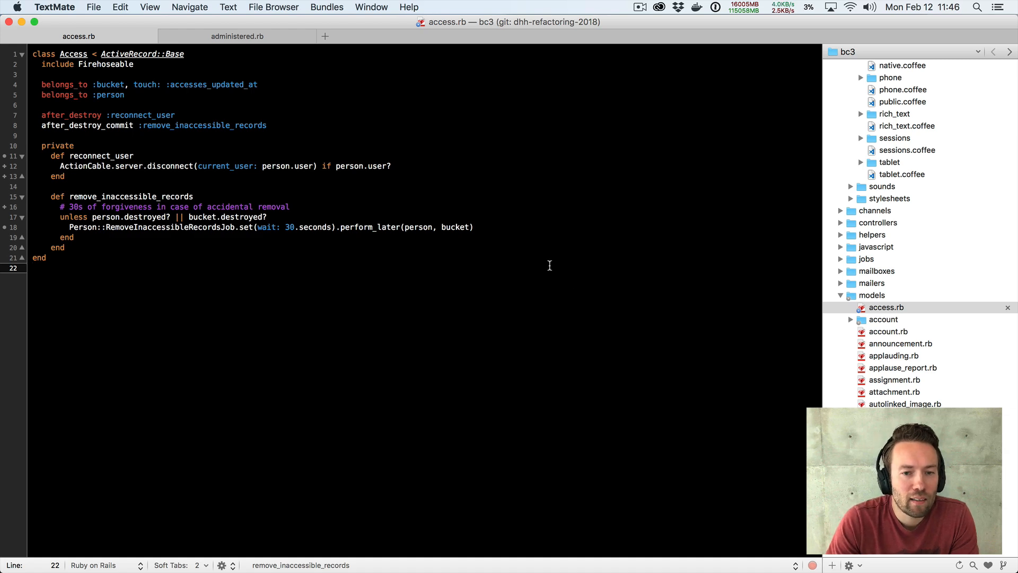
{"action": "double_click", "coordinate": [273, 207]}
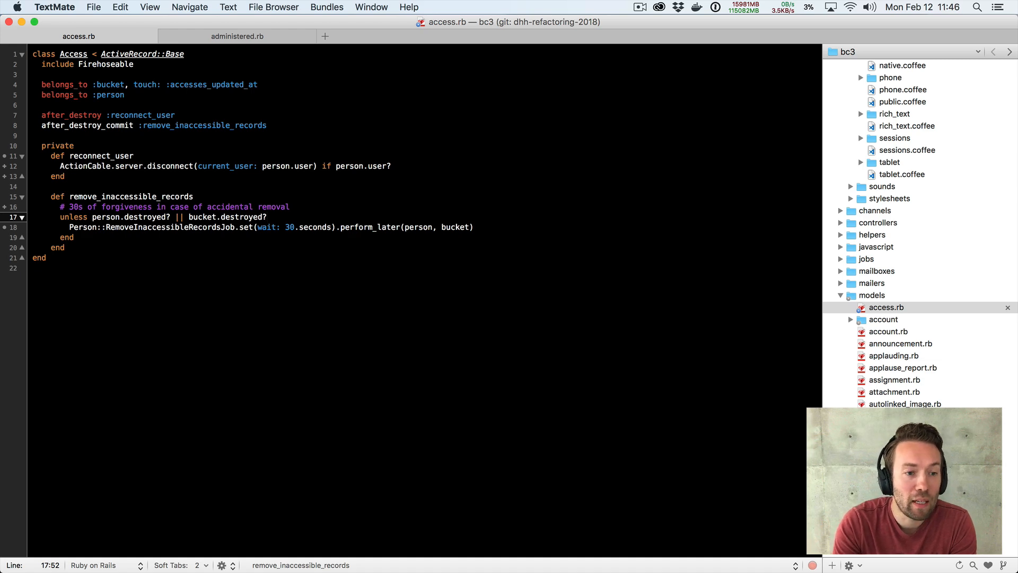
{"action": "key", "text": "cmd+t"}
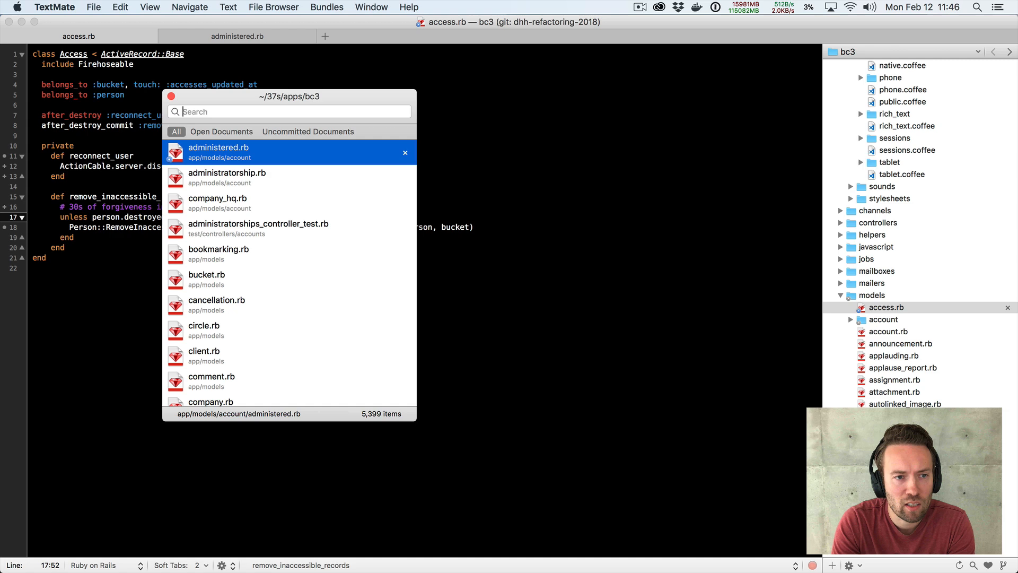
{"action": "type", "text": "remove"}
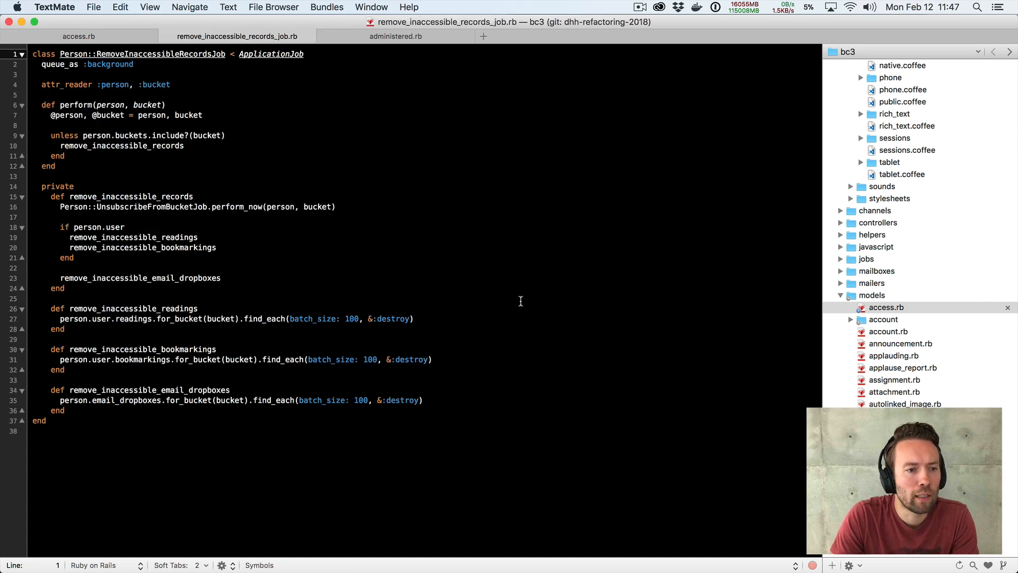
{"action": "left_click", "coordinate": [216, 247]}
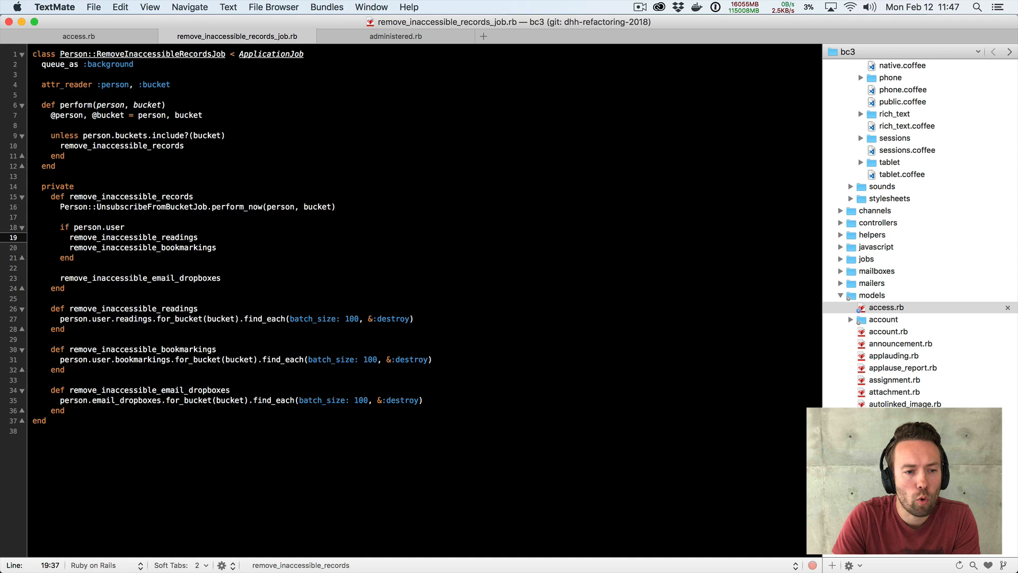
{"action": "left_click", "coordinate": [198, 237]}
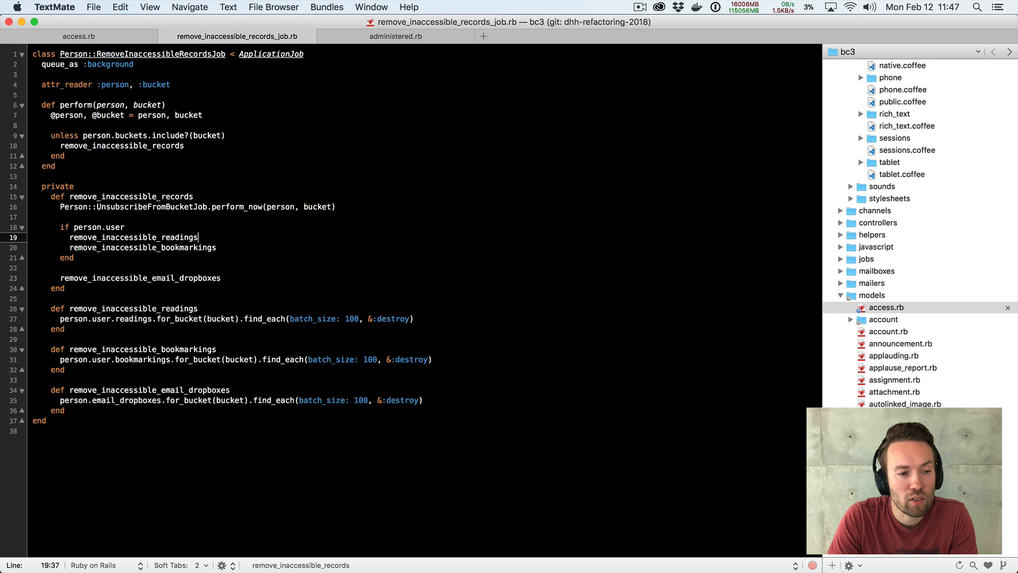
{"action": "key", "text": "Down"}
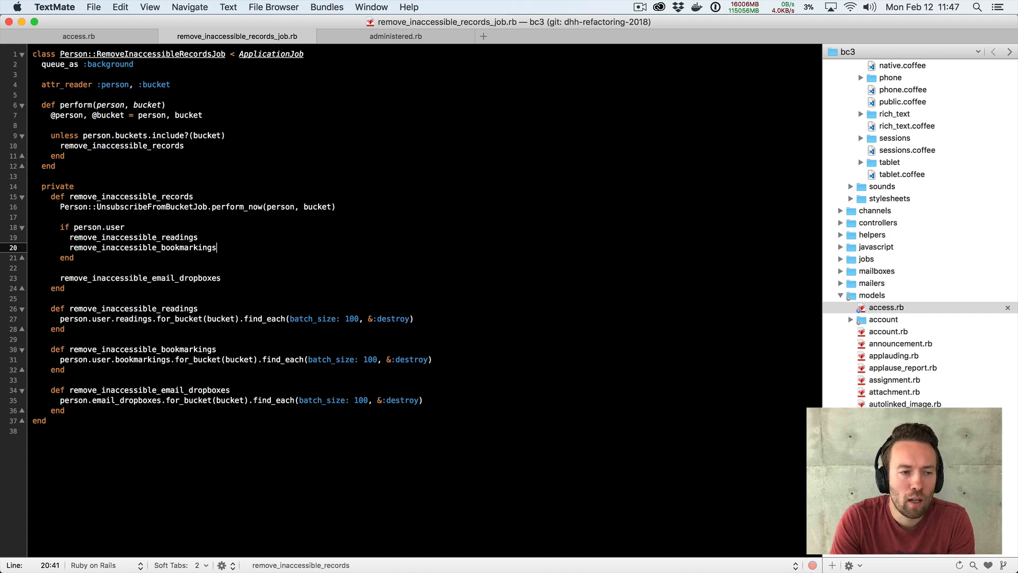
{"action": "left_click", "coordinate": [79, 36]}
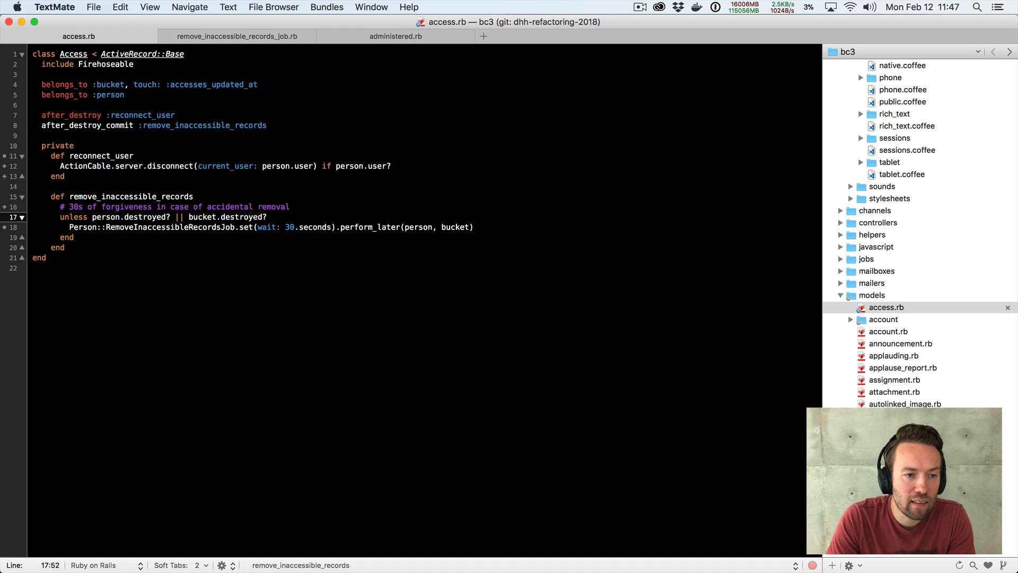
Try a 30.minutes wait by replacing 'seconds' in the job's 30.seconds wait value.
{"action": "left_click", "coordinate": [263, 206]}
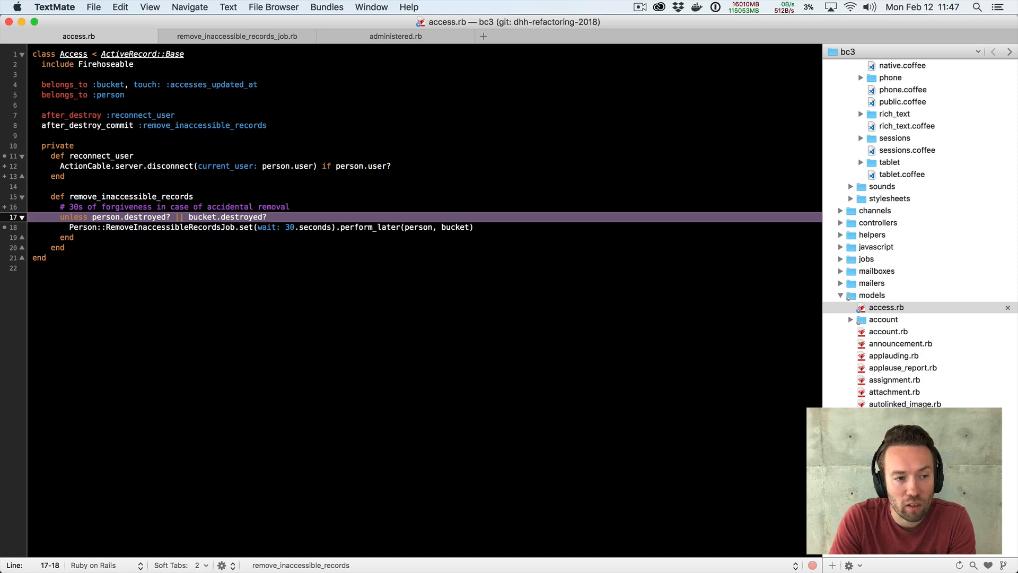
{"action": "left_click", "coordinate": [235, 226]}
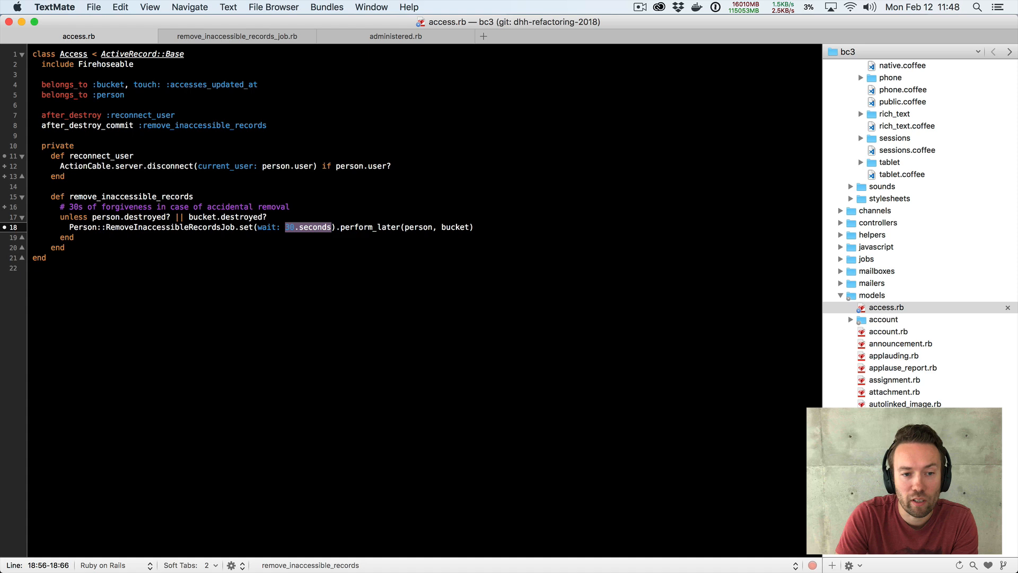
{"action": "left_click", "coordinate": [284, 226]}
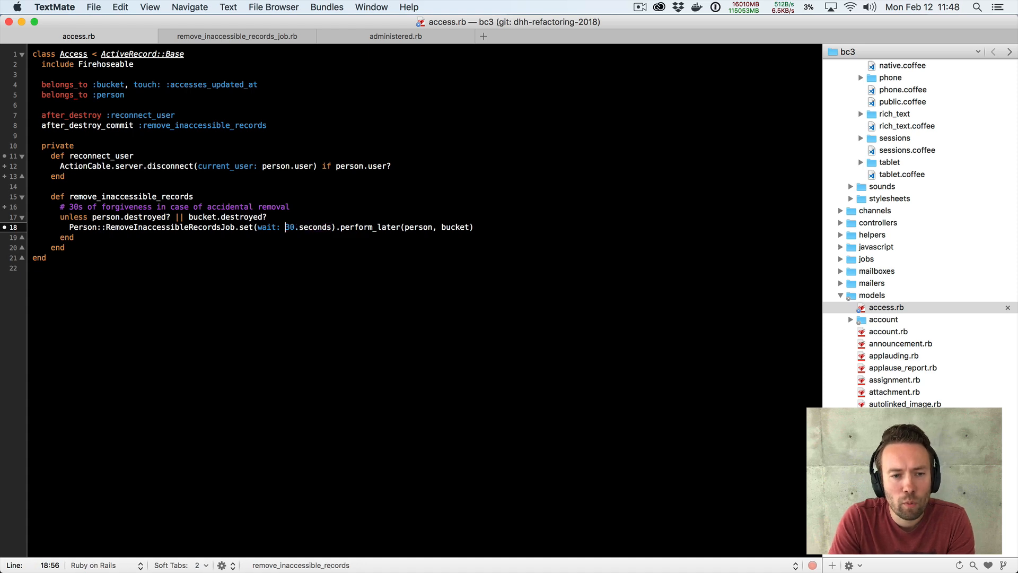
{"action": "double_click", "coordinate": [289, 227]}
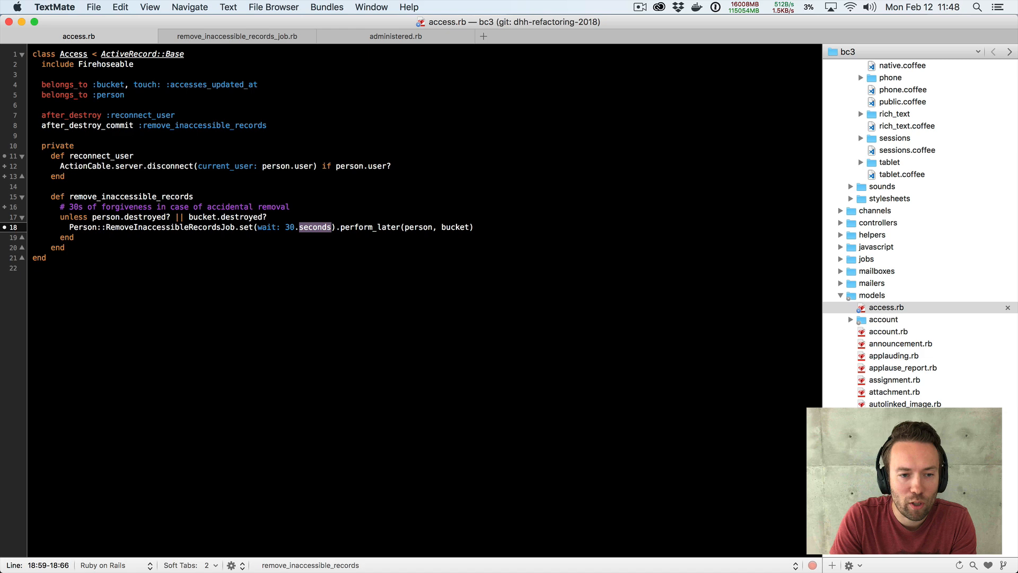
{"action": "type", "text": "minut"}
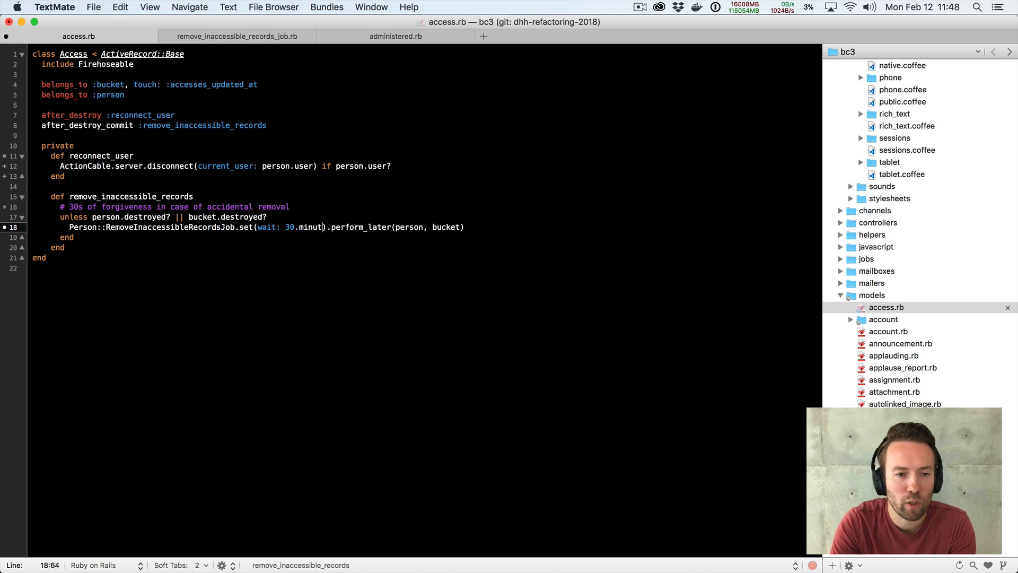
{"action": "type", "text": "es"}
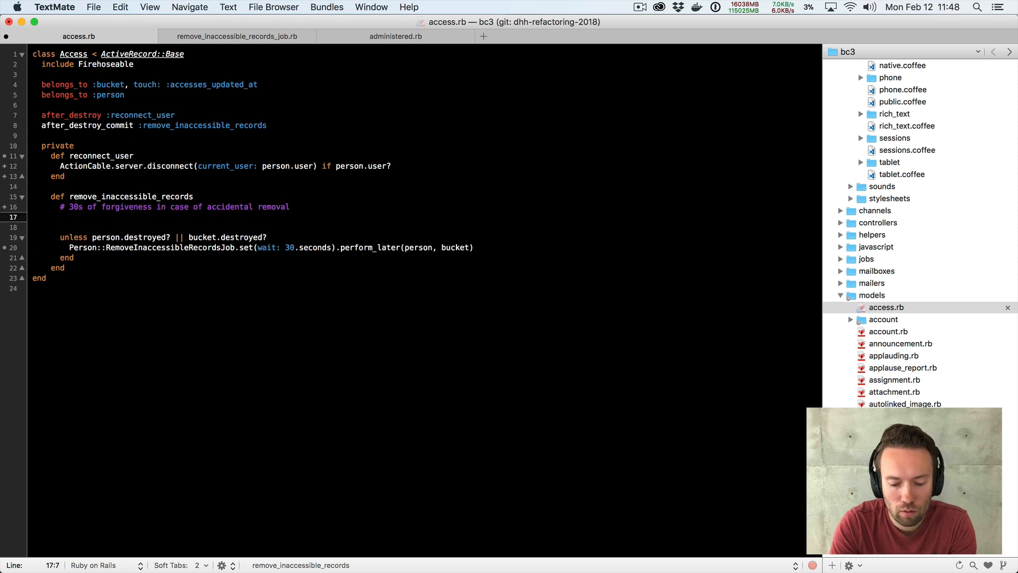
Add a grace_period_for_removing_inaccessible_records = 30.seconds assignment on line 17.
{"action": "type", "text": "grace_pe"}
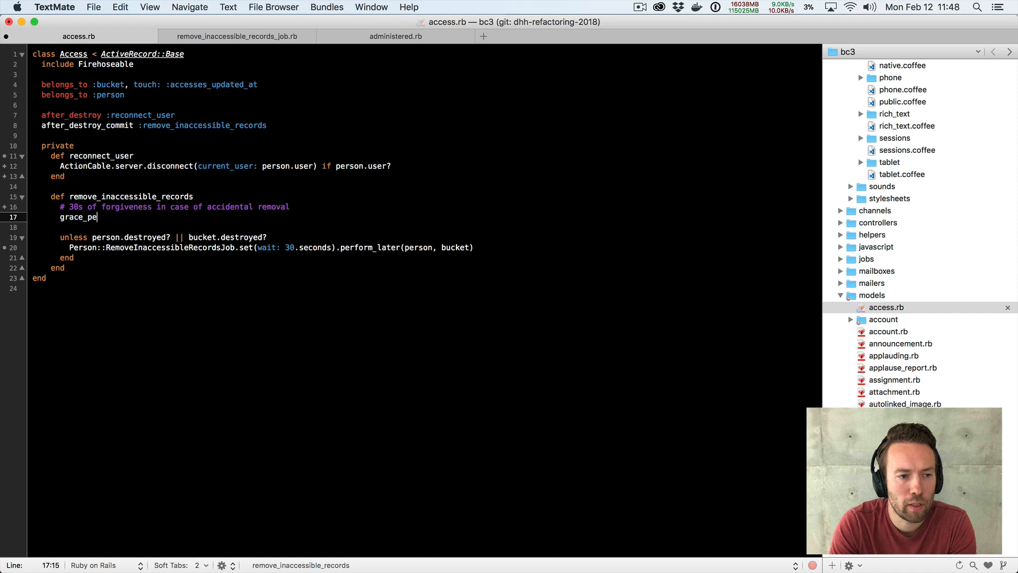
{"action": "type", "text": "riod_for"}
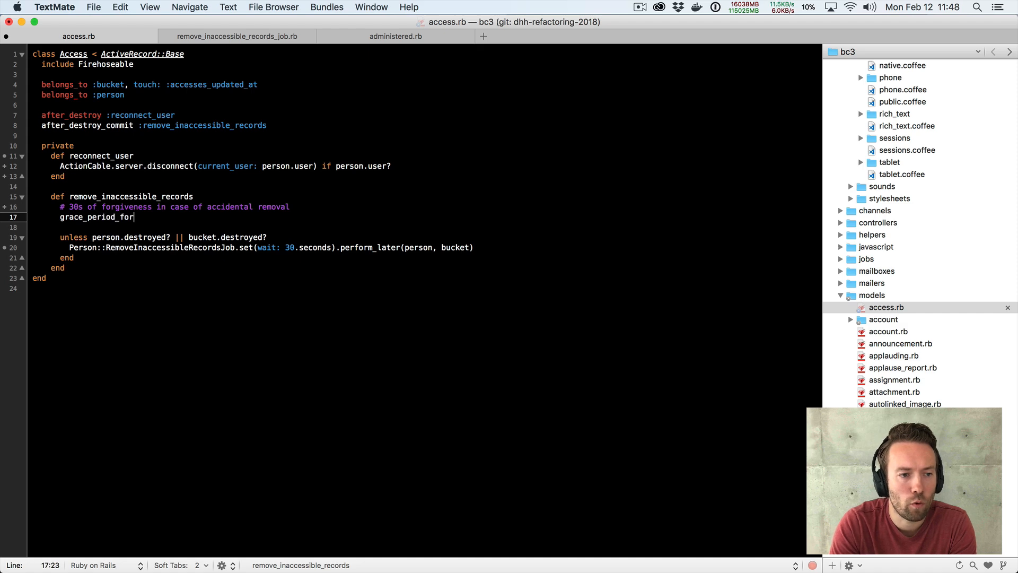
{"action": "type", "text": "_removing_inaccessible_records = 30."}
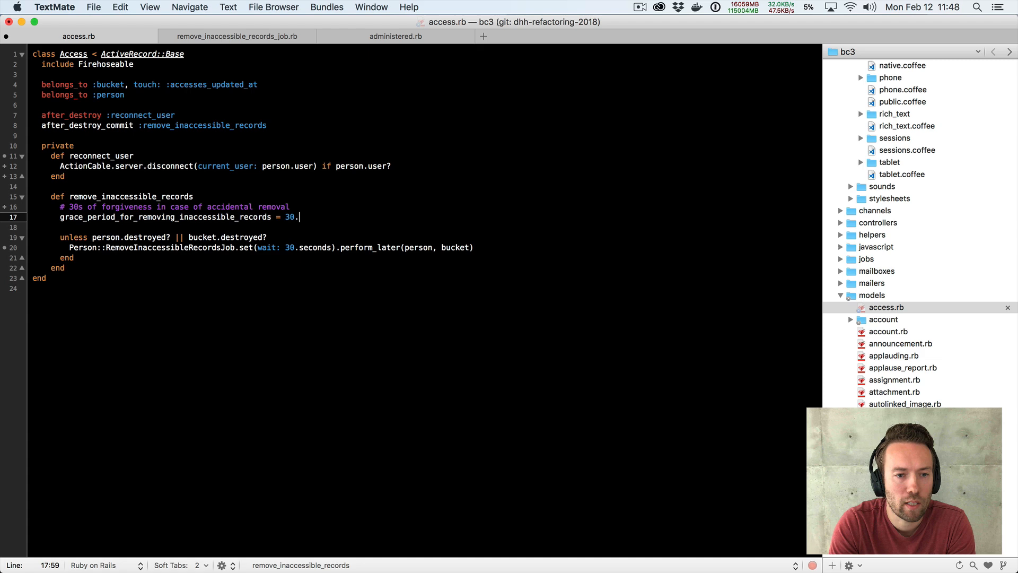
{"action": "type", "text": "seconds"}
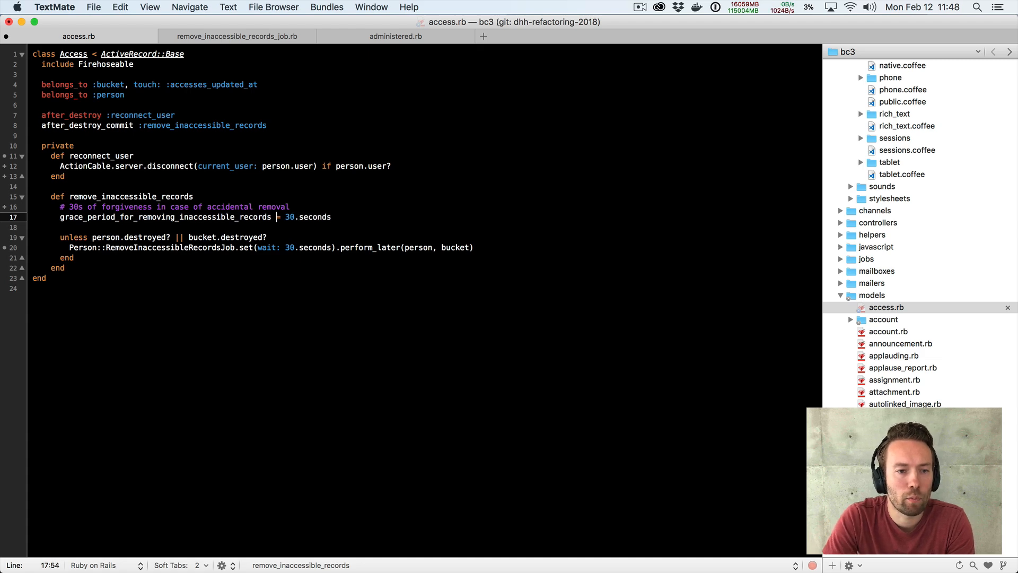
Replace the job's hard-coded 30.seconds wait with grace_period_for_removing_inaccessible_records.
{"action": "left_click", "coordinate": [281, 248]}
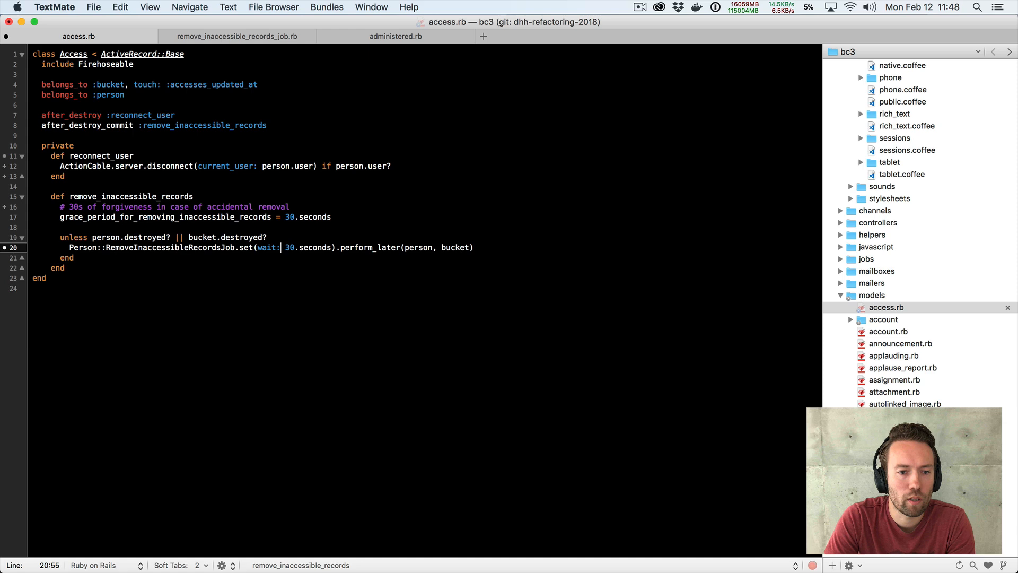
{"action": "key", "text": "Backspace"}
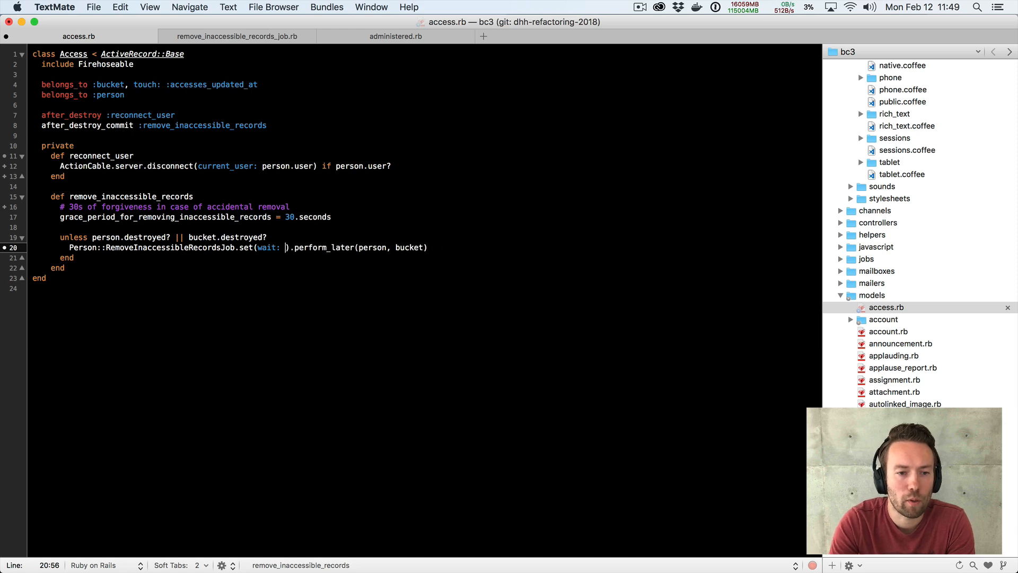
{"action": "type", "text": "grace_period_for_removing_inaccessible_records"}
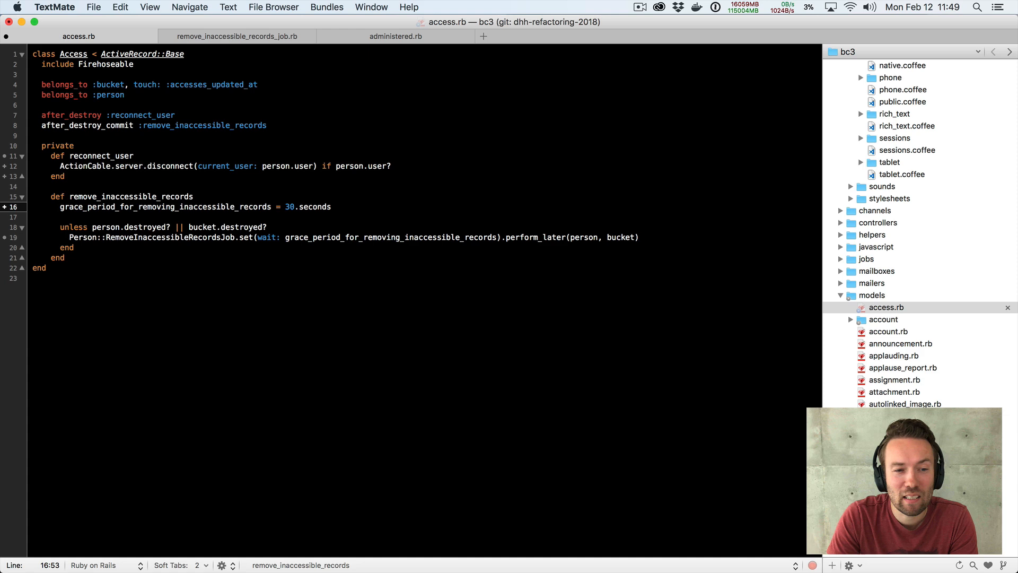
Move the grace period assignment to class level and select its lowercase name in perform_later.
{"action": "left_click", "coordinate": [285, 207]}
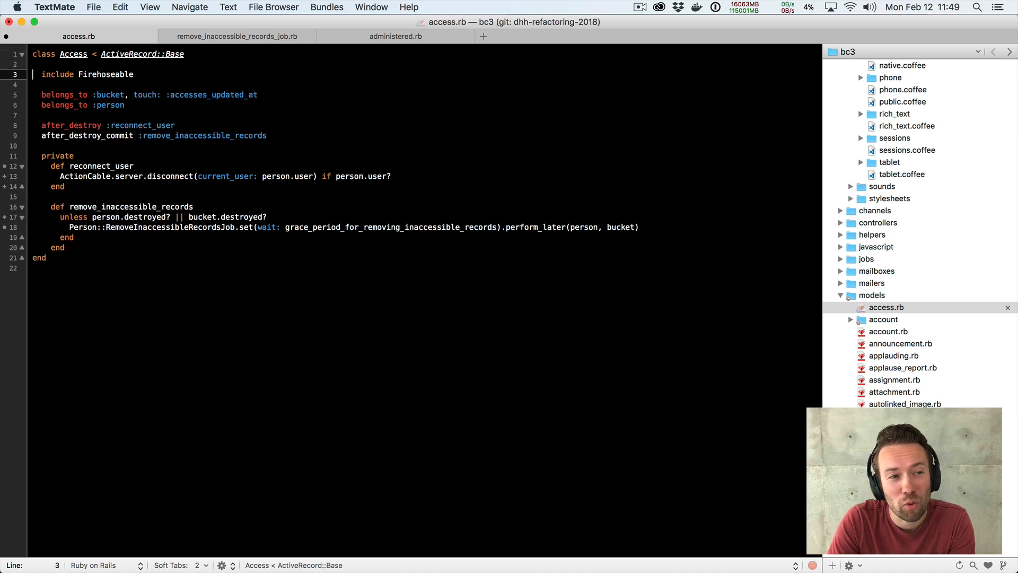
{"action": "type", "text": "grace_period_for_removing_inaccessible_records = 30.seconds"}
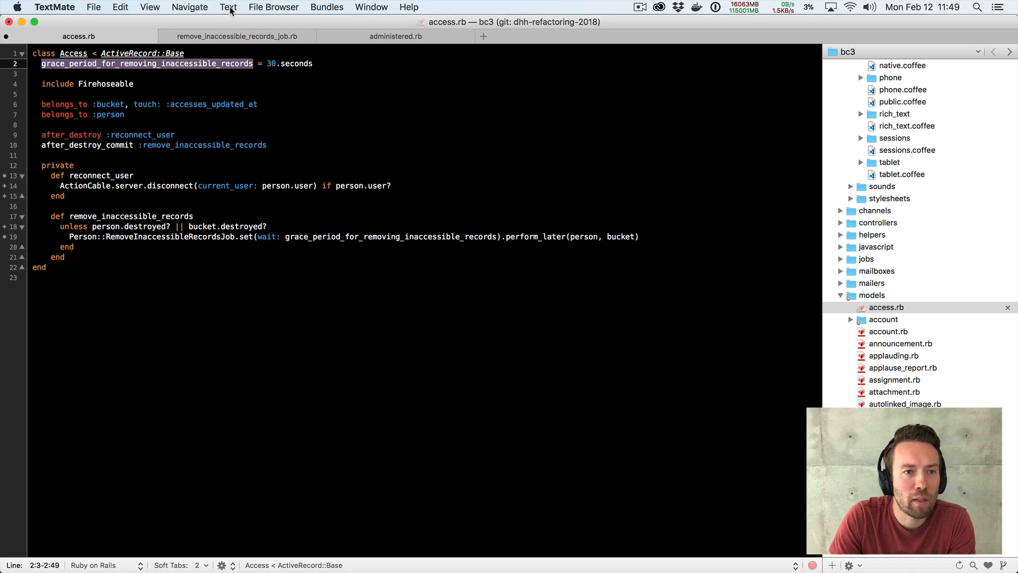
{"action": "left_click", "coordinate": [228, 7]}
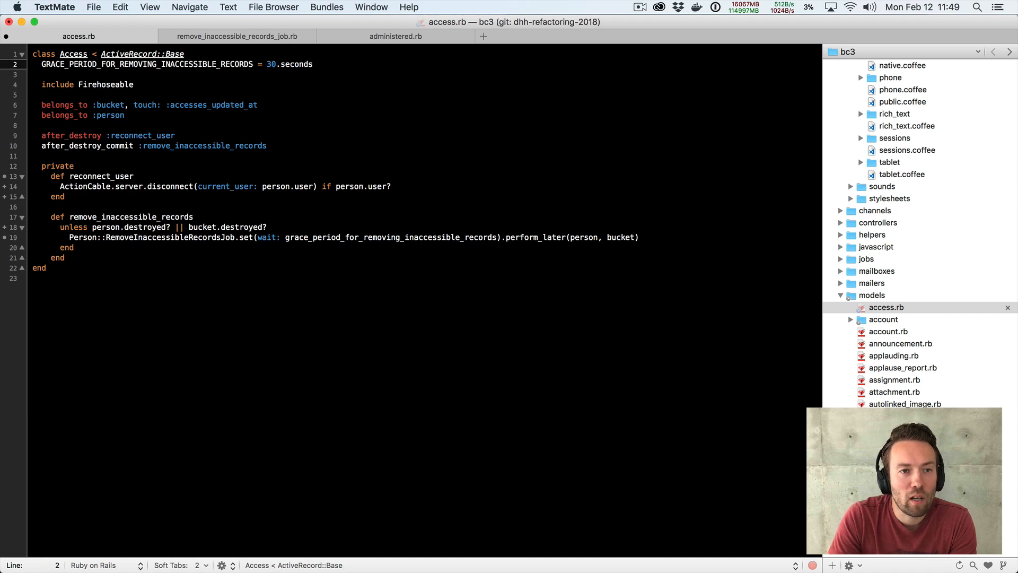
{"action": "double_click", "coordinate": [148, 64]}
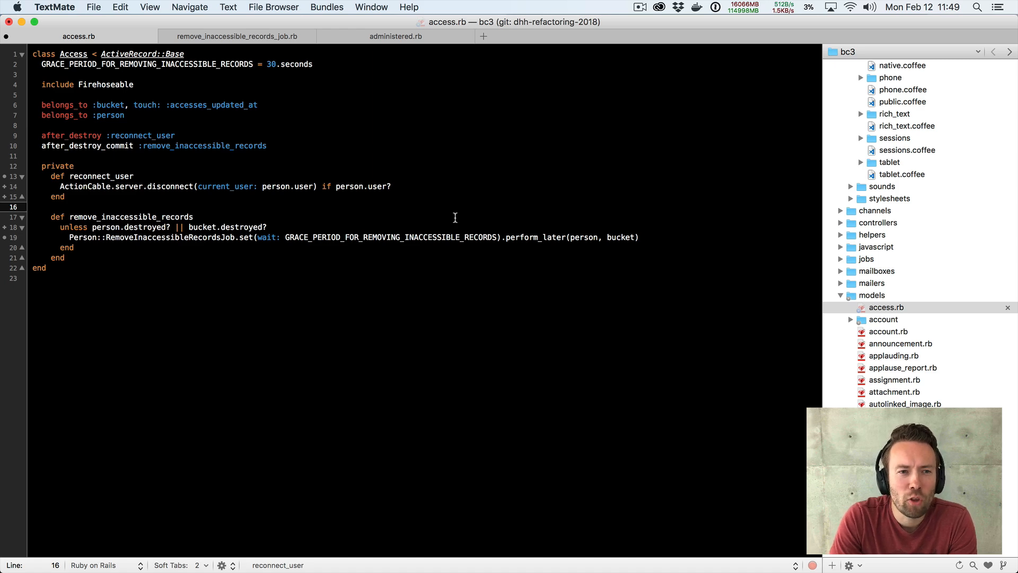
Put the GRACE_PERIOD constant under private and place remove_inaccessible_records before reconnect_user.
{"action": "left_click", "coordinate": [36, 75]}
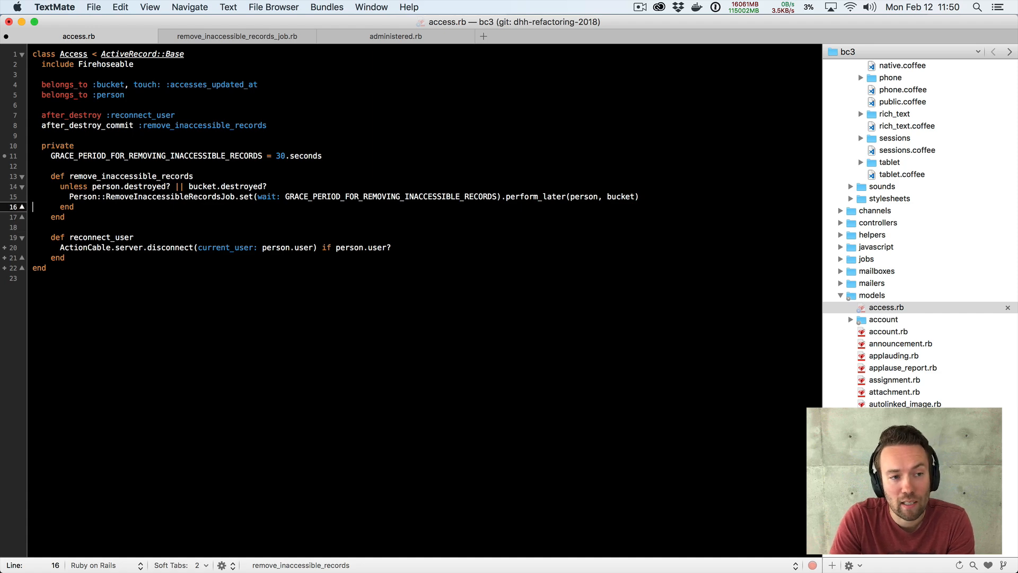
{"action": "double_click", "coordinate": [130, 176]}
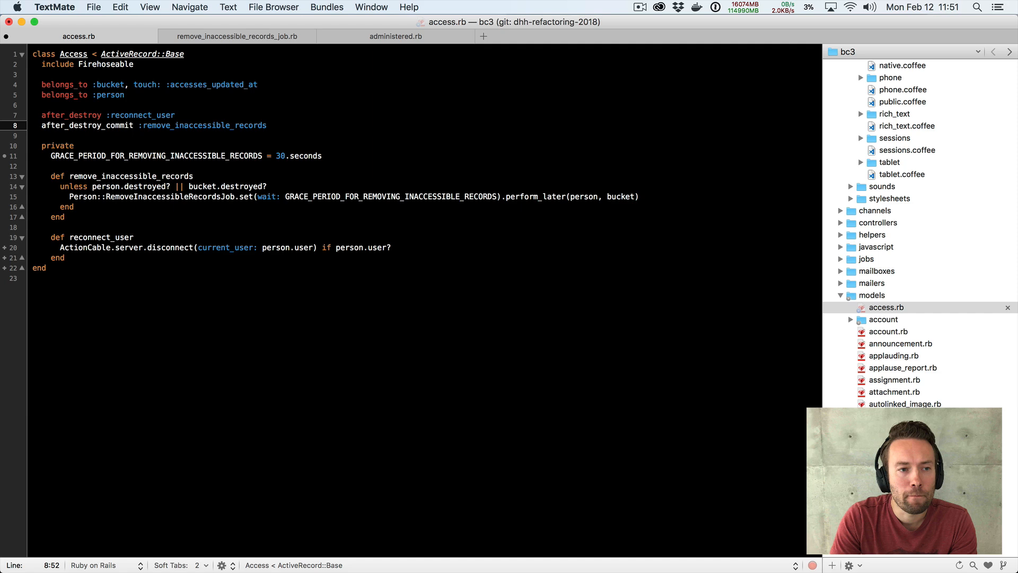
{"action": "left_click", "coordinate": [65, 217]}
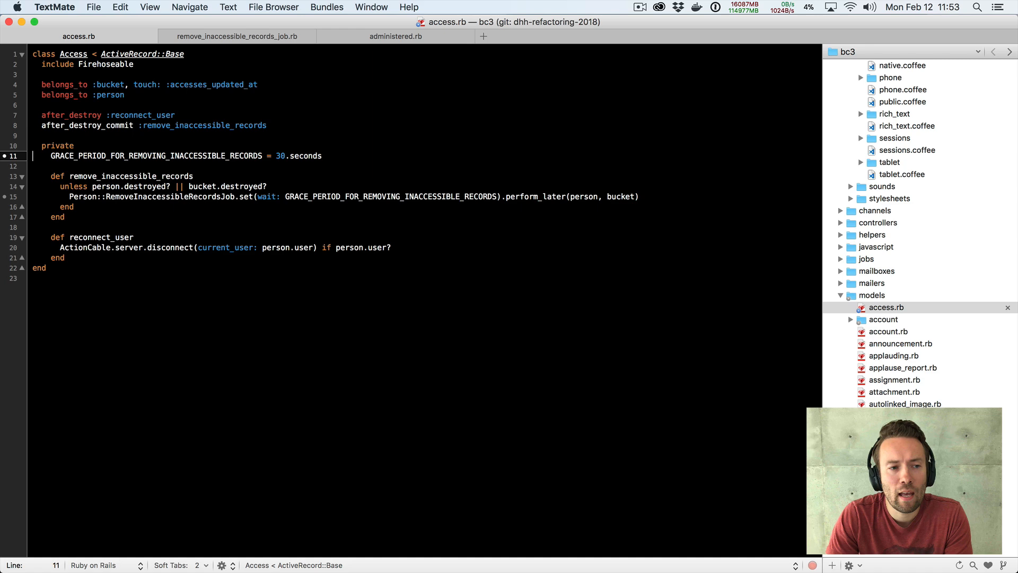
Switch to the administered.rb tab to show the grant method's create!/rescue block.
{"action": "left_click", "coordinate": [396, 36]}
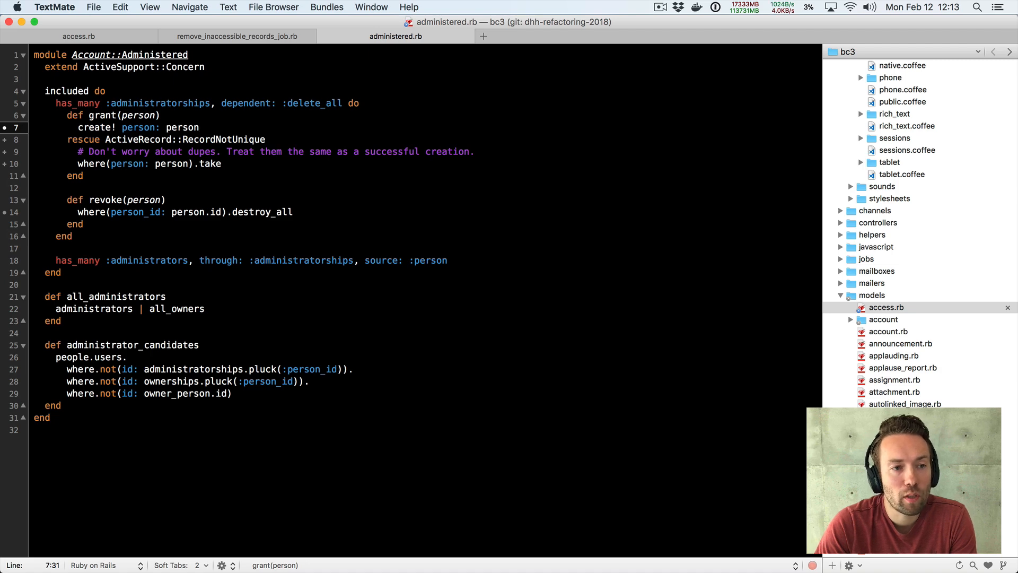
Type find_or_create_by person: person on the blank line under def grant(person).
{"action": "left_click", "coordinate": [200, 128]}
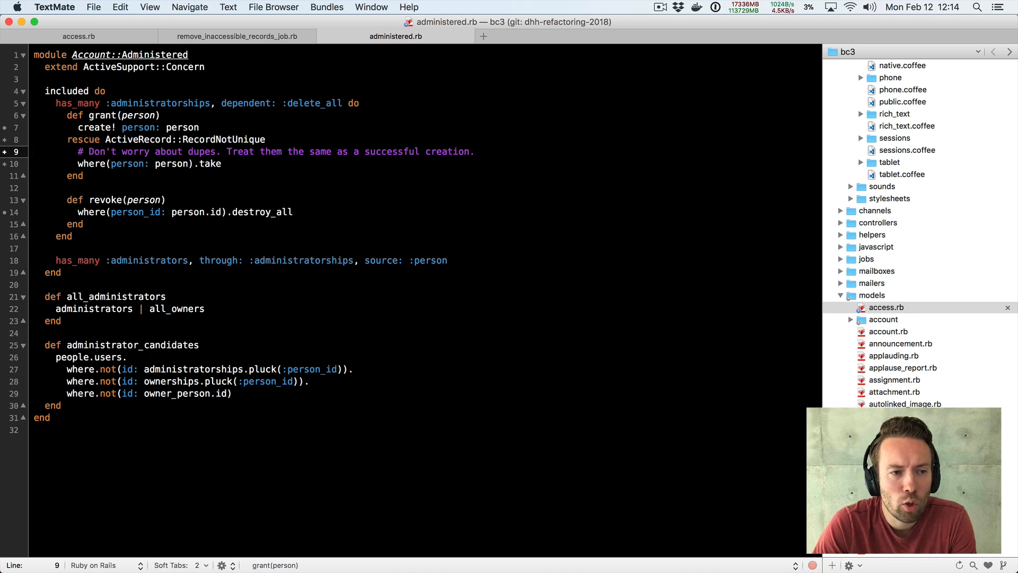
{"action": "left_click", "coordinate": [475, 151]}
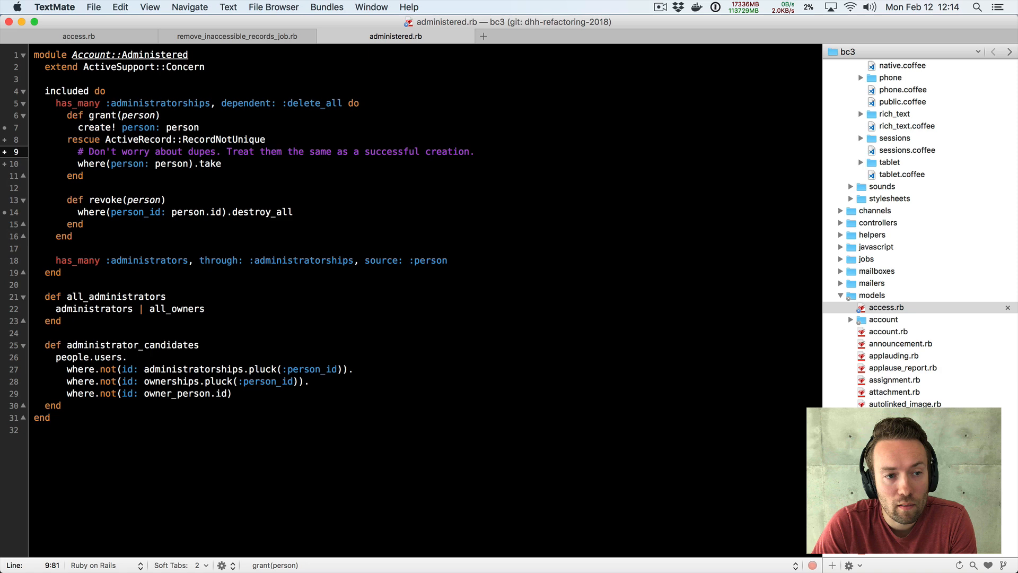
{"action": "left_click", "coordinate": [200, 127]}
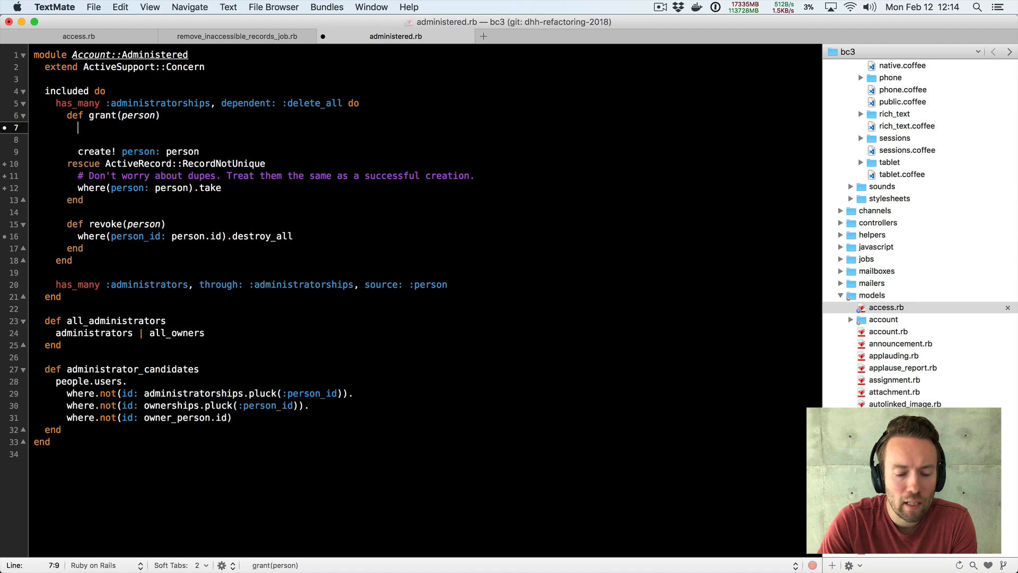
{"action": "type", "text": "find_o"}
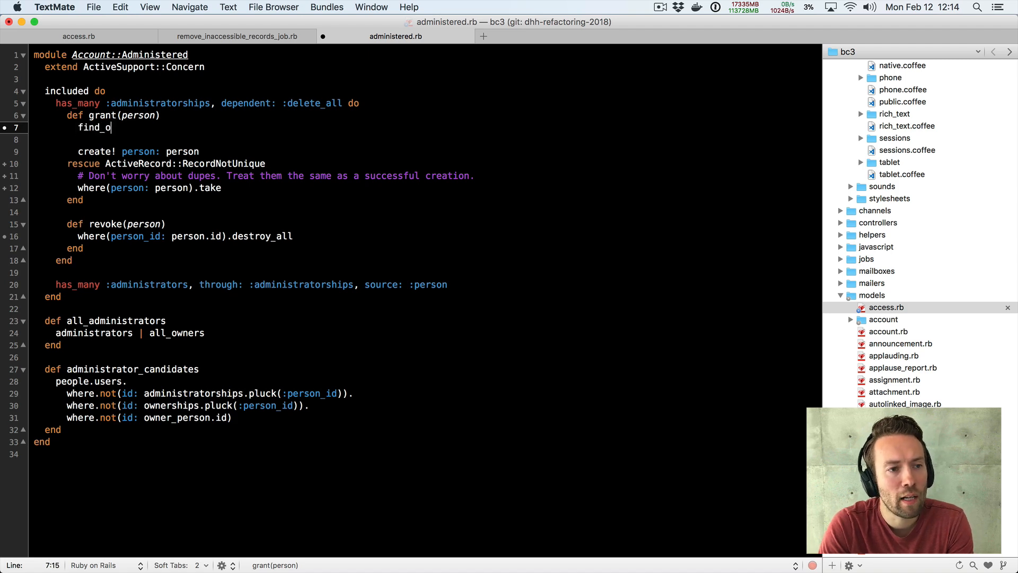
{"action": "type", "text": "r_"}
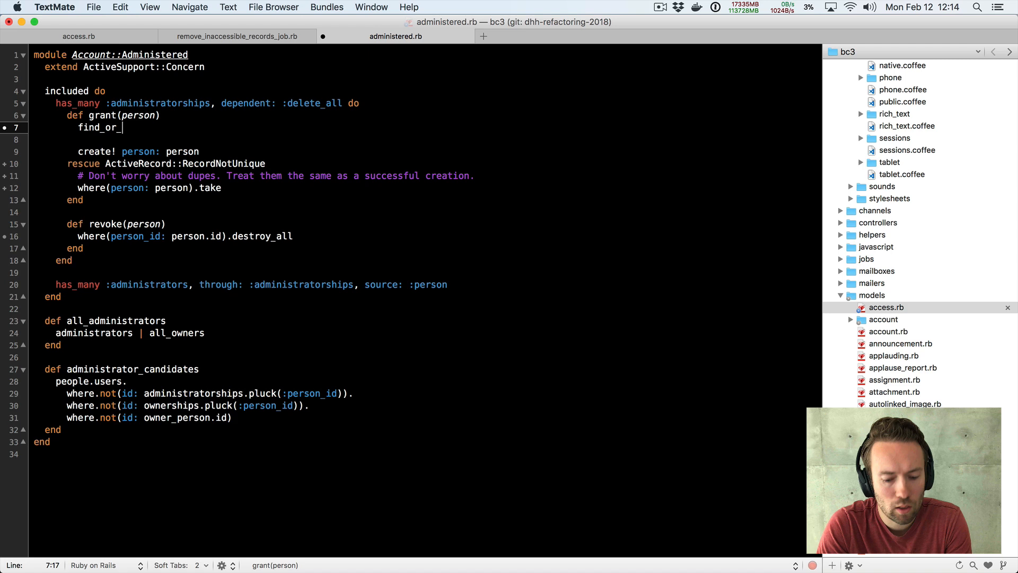
{"action": "type", "text": "create_by"}
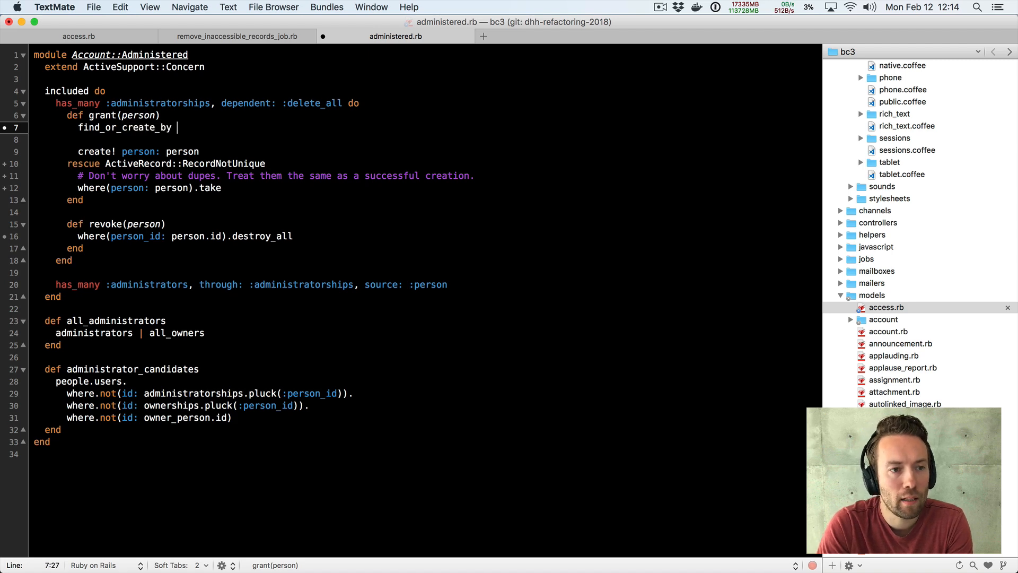
{"action": "key", "text": "Backspace"}
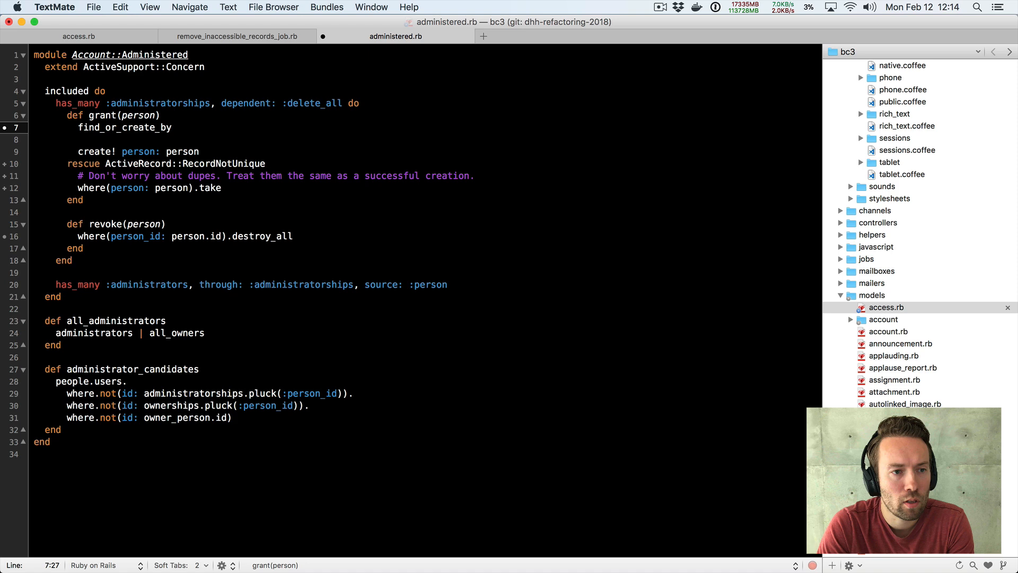
{"action": "type", "text": "person: person"}
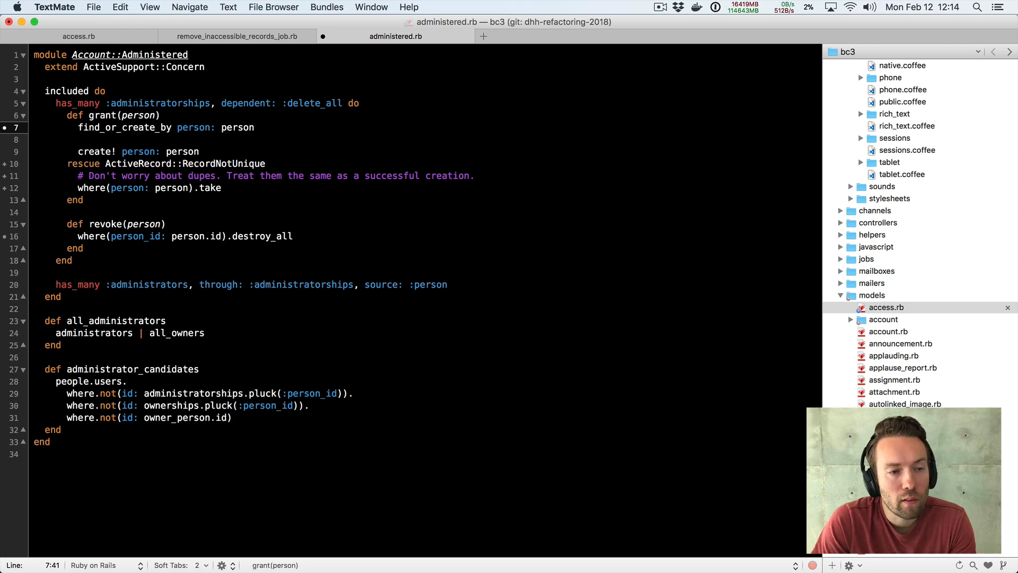
{"action": "left_click", "coordinate": [255, 127]}
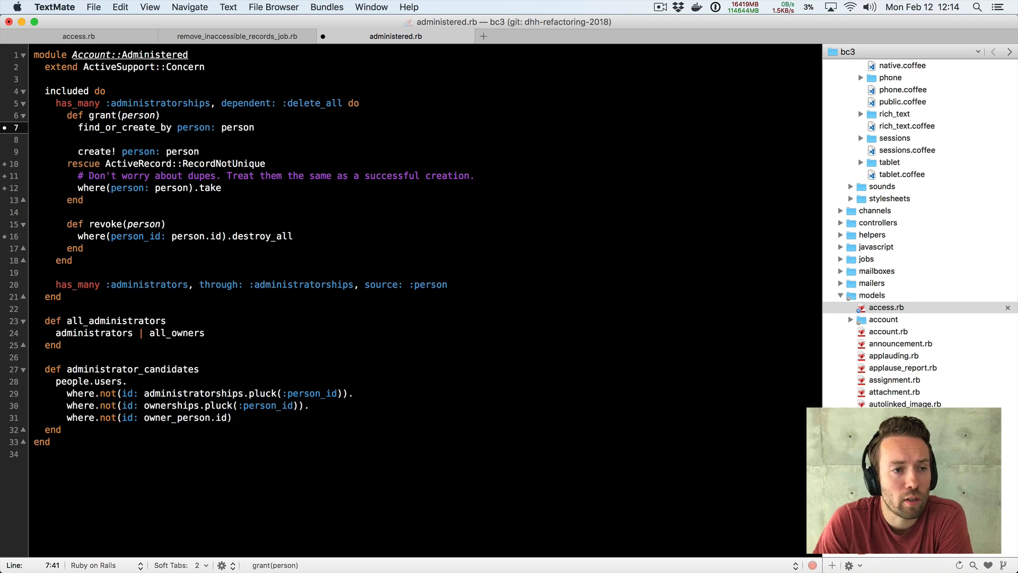
Undo the find_or_create_by person: person line so grant opens with create!
{"action": "left_click", "coordinate": [255, 127]}
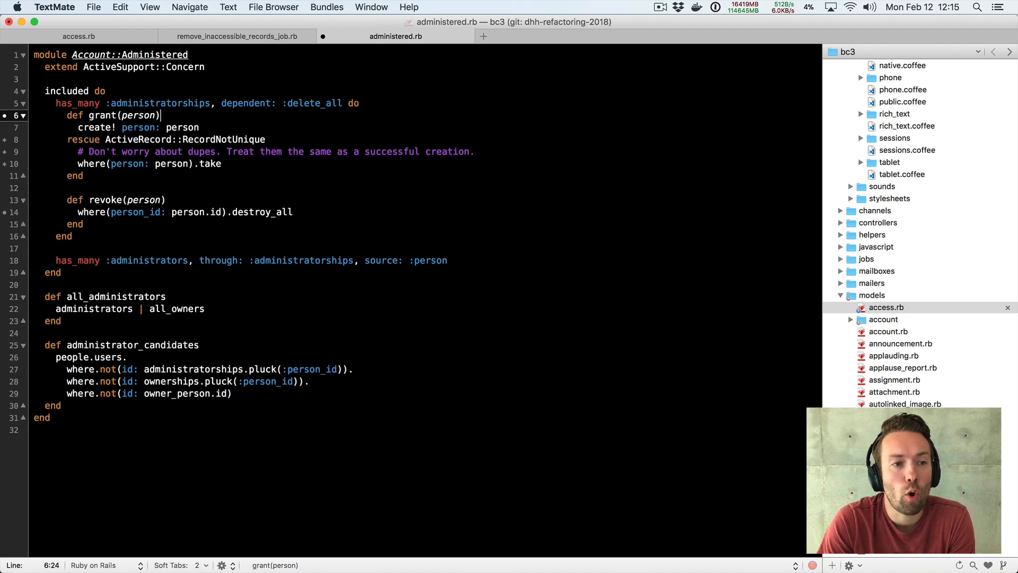
Write create_or_find_by person: person in grant and delete the old create!/rescue lines.
{"action": "key", "text": "Return"}
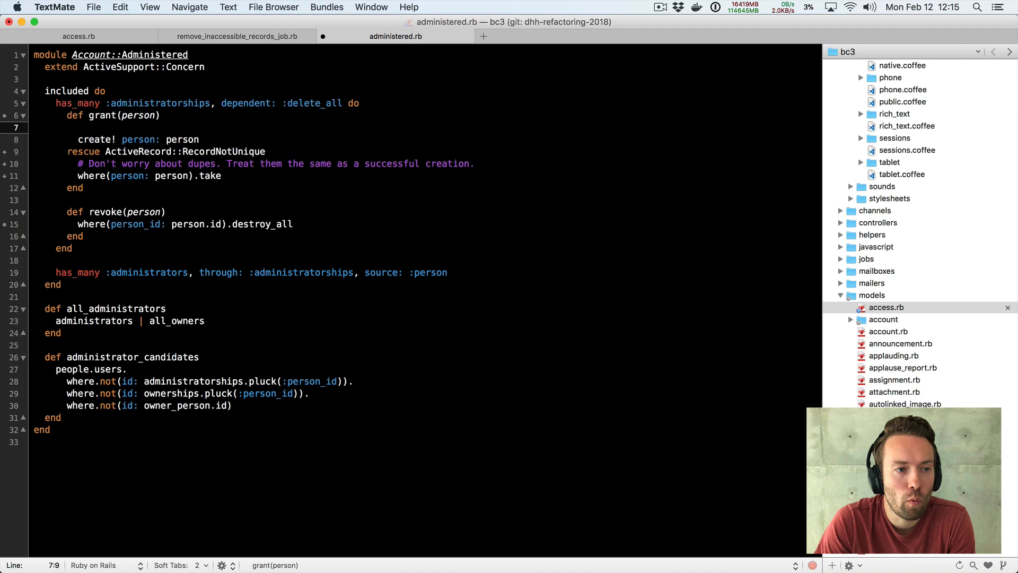
{"action": "type", "text": "find_or_create_by person: person"}
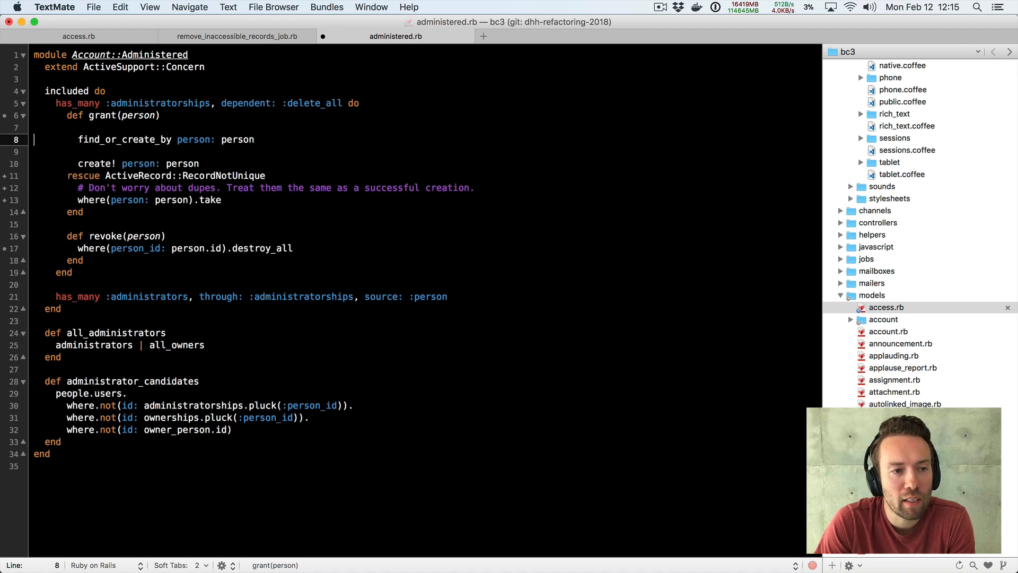
{"action": "type", "text": "c"}
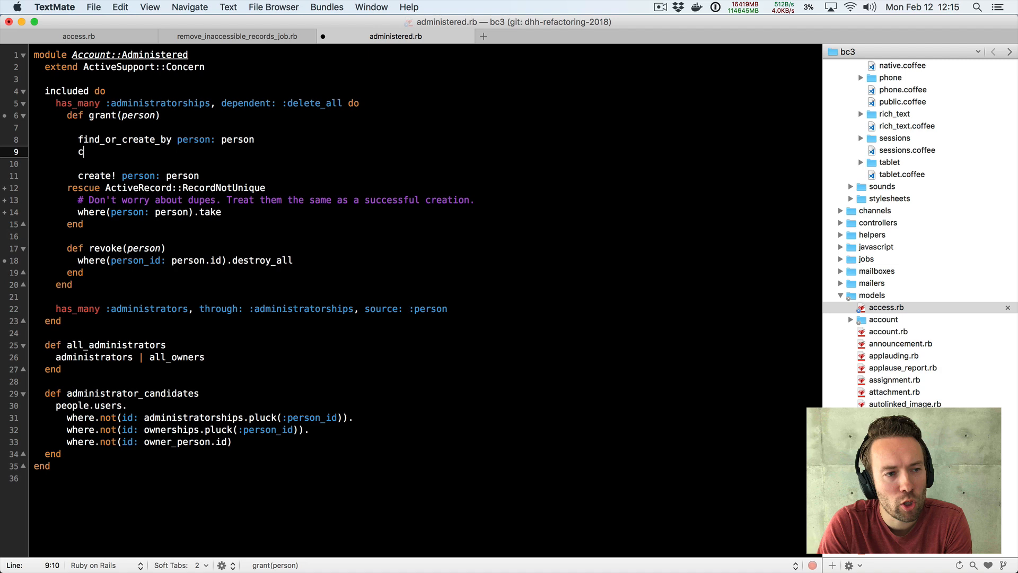
{"action": "type", "text": "reate_or_"}
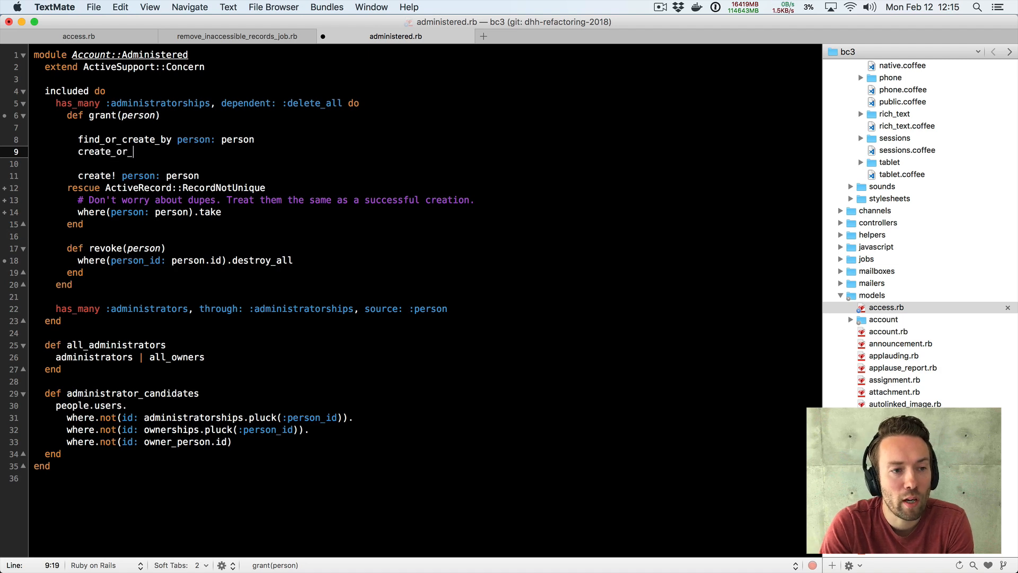
{"action": "type", "text": "find_by"}
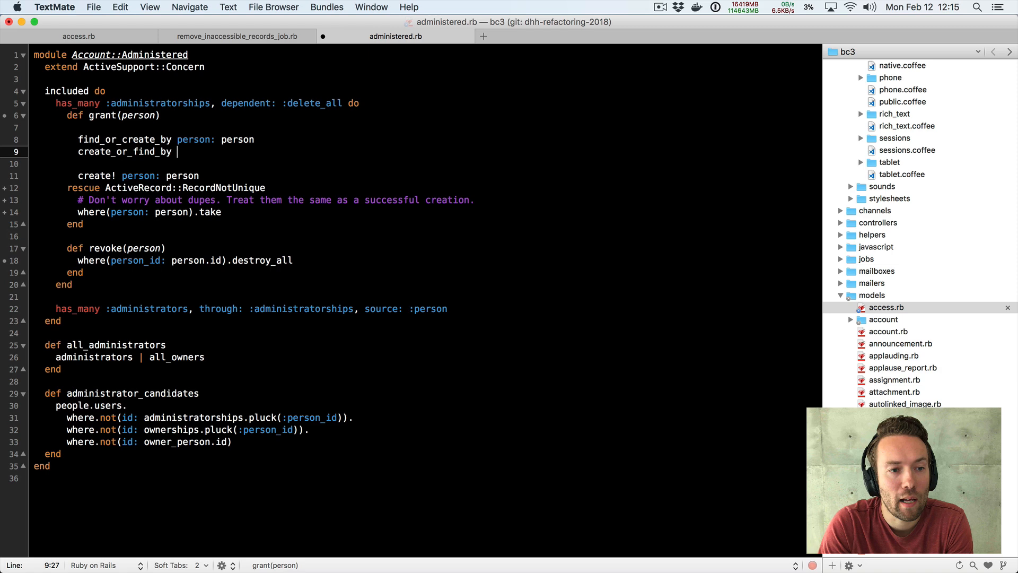
{"action": "type", "text": "person: :person"}
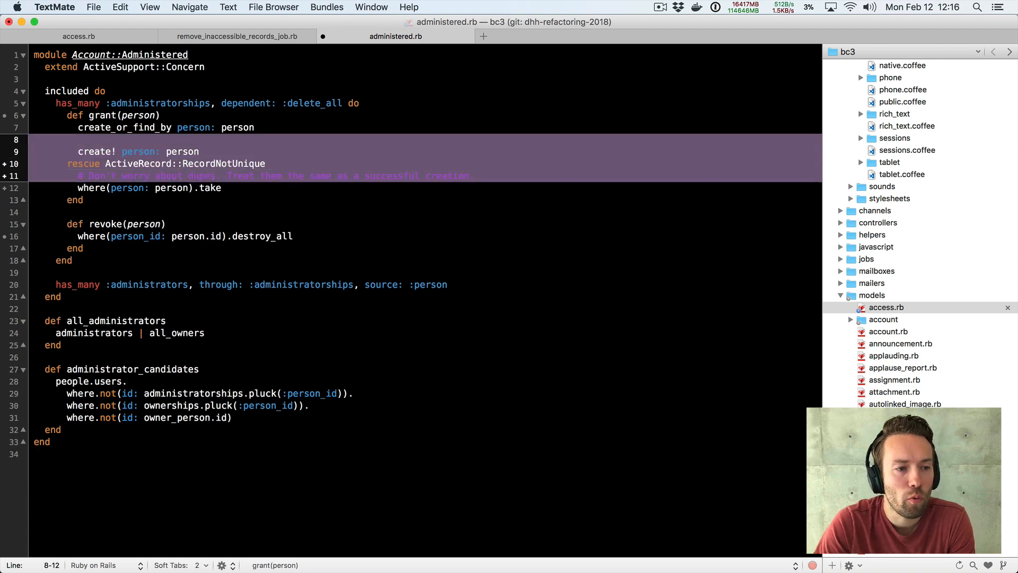
{"action": "key", "text": "delete"}
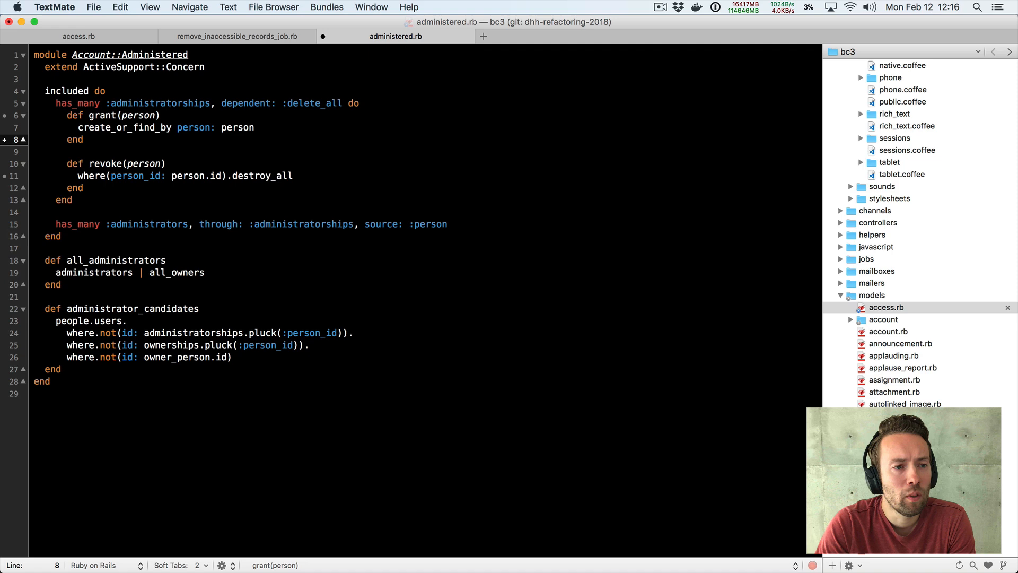